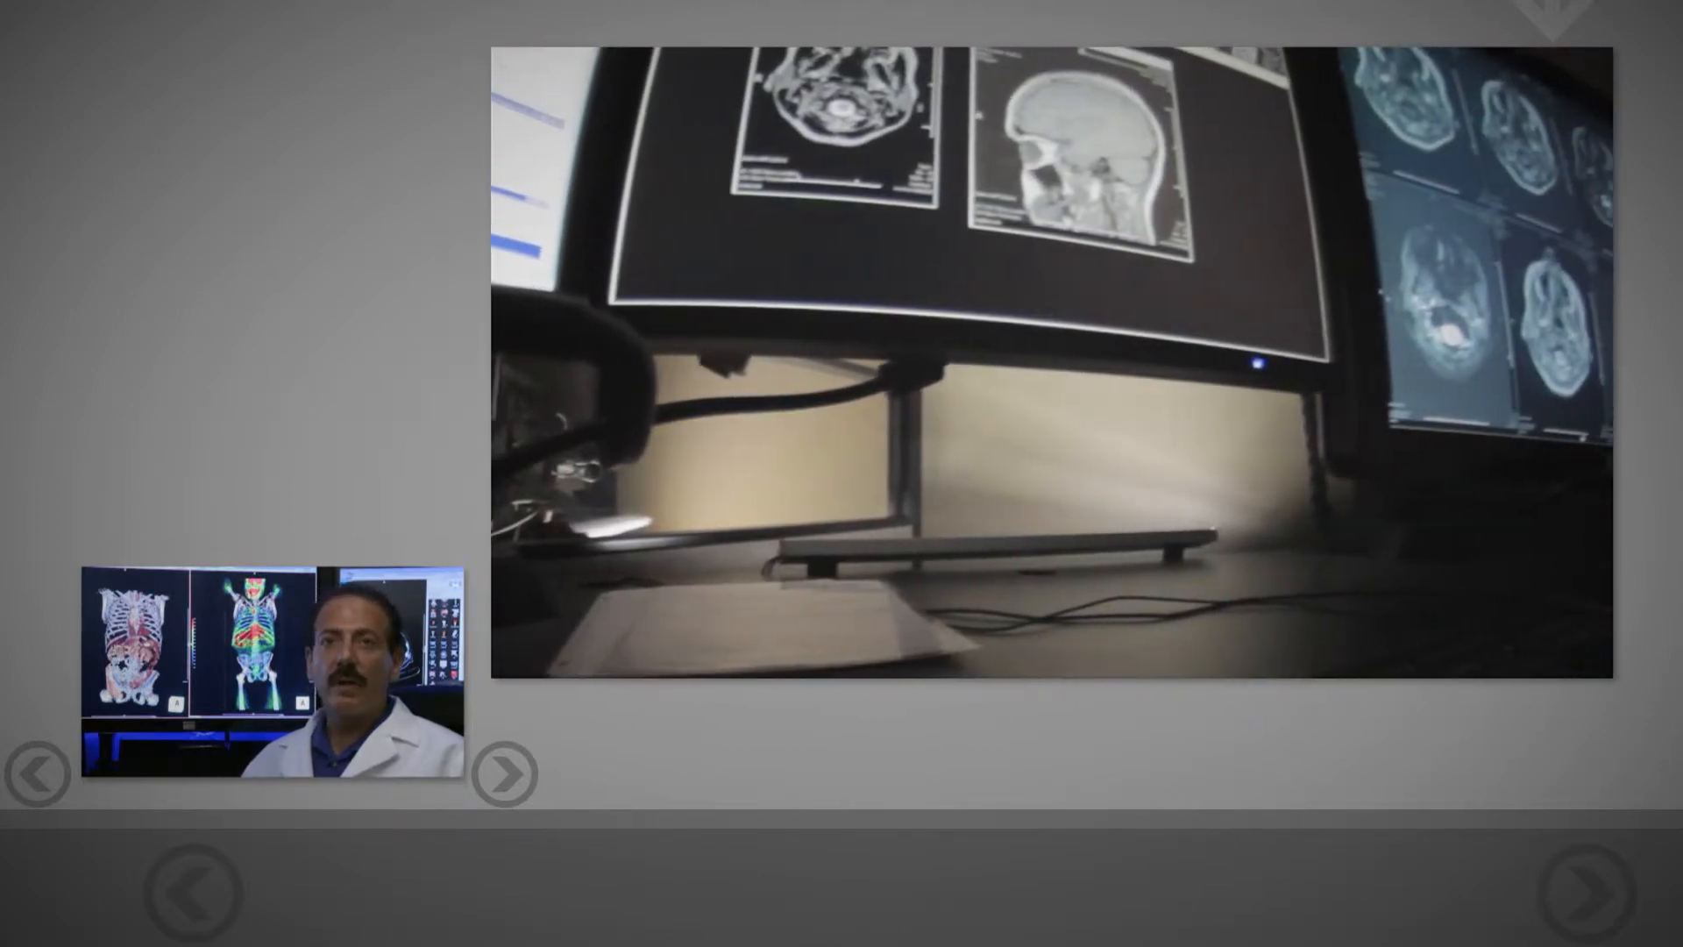
left_click(505, 774)
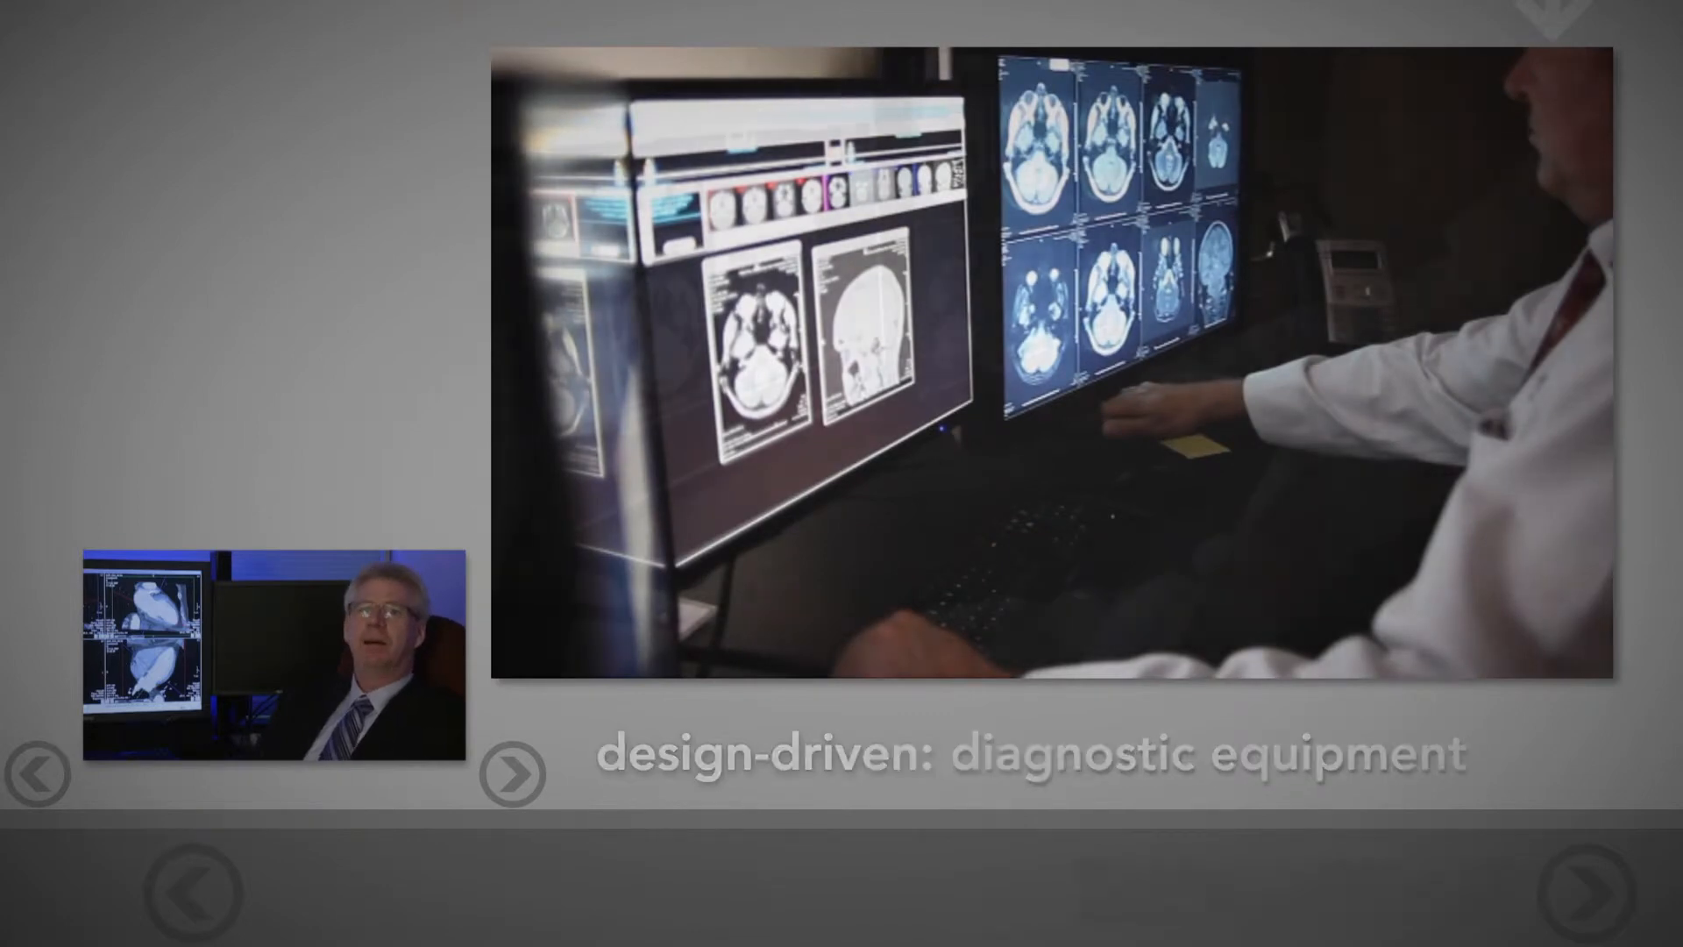
left_click(515, 774)
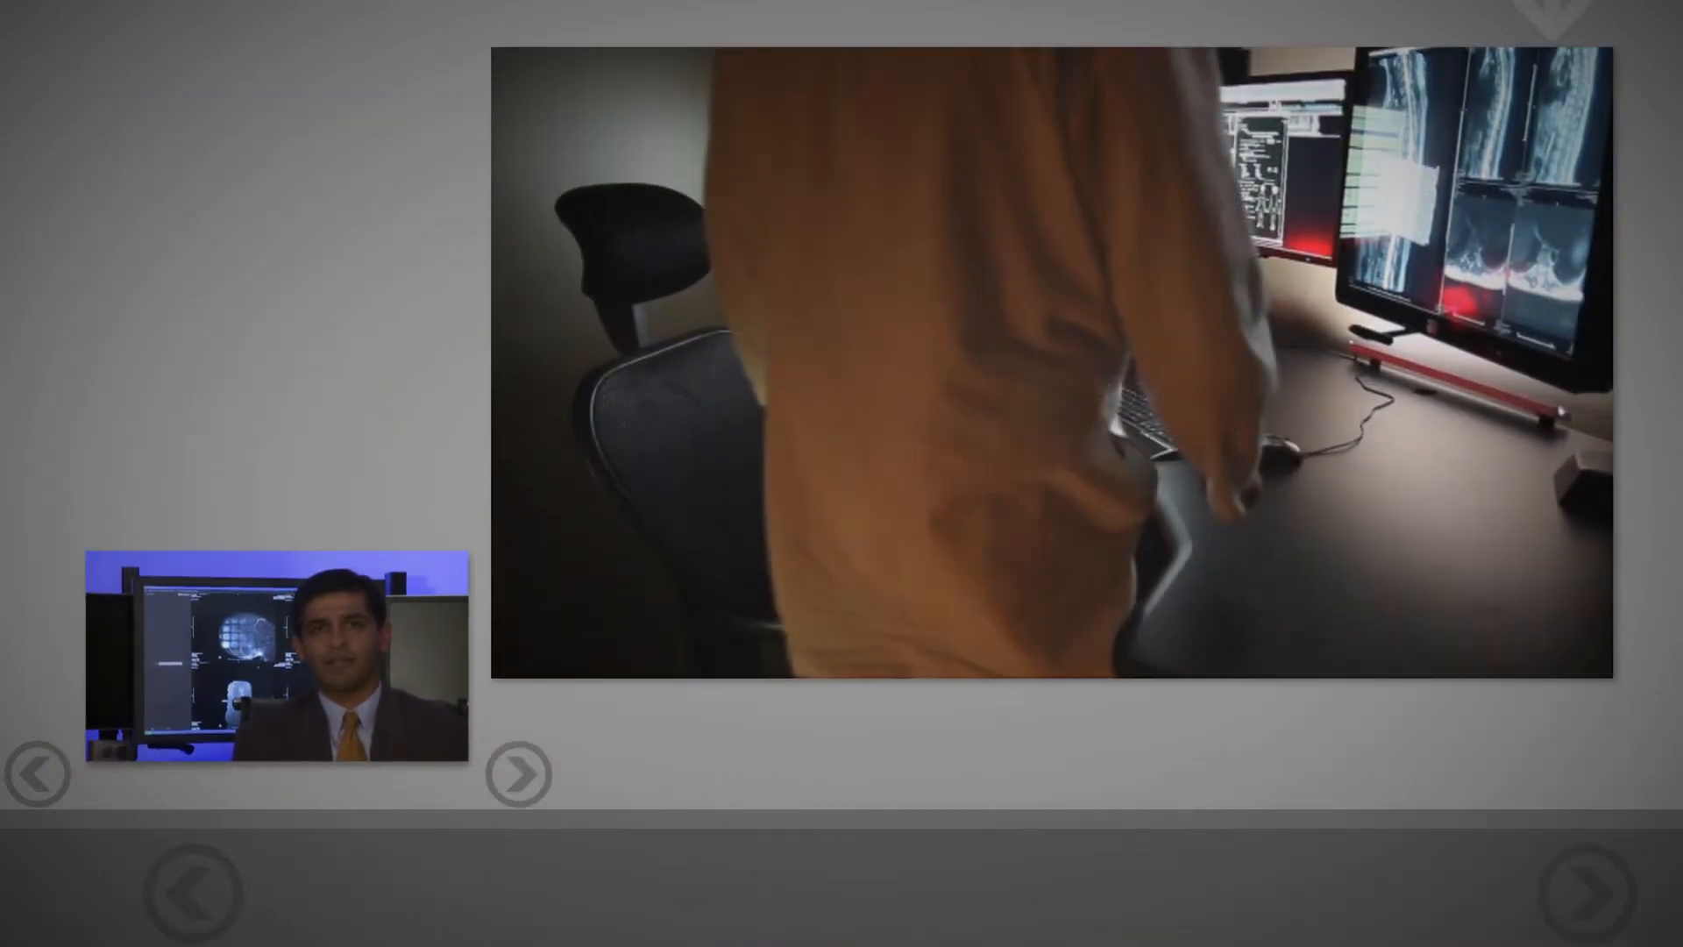